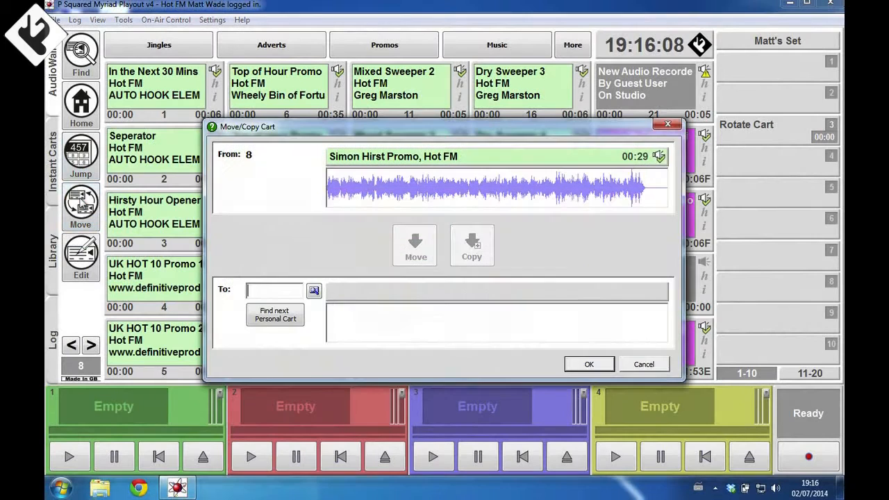
mouse_move(323, 271)
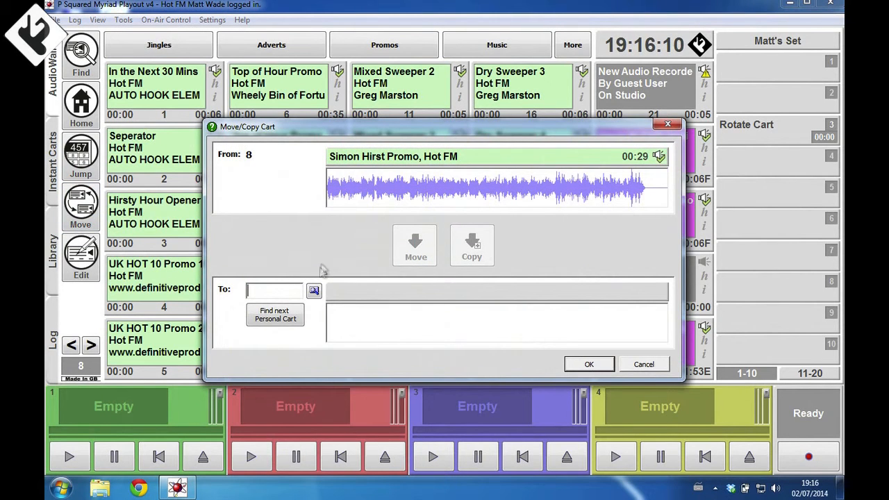
Move the Hot FM promo from cart 8 into the next free personal cart, 9045
type("31")
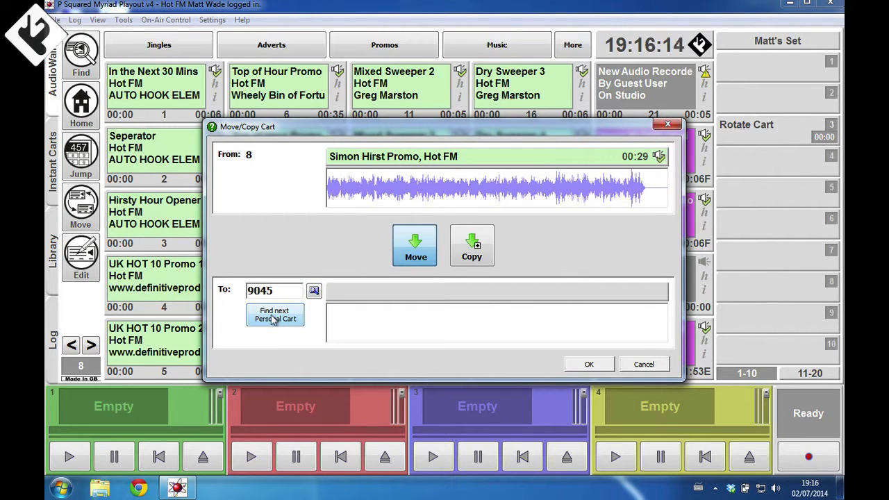
mouse_move(578, 364)
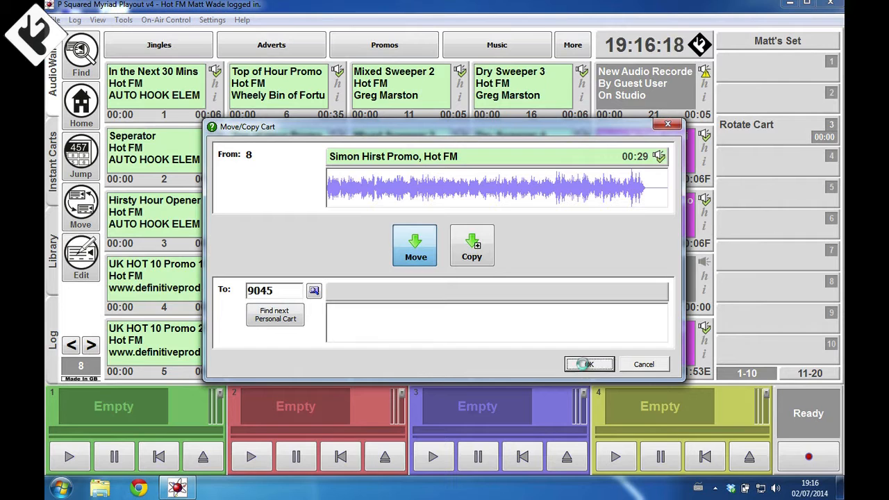
left_click(589, 364)
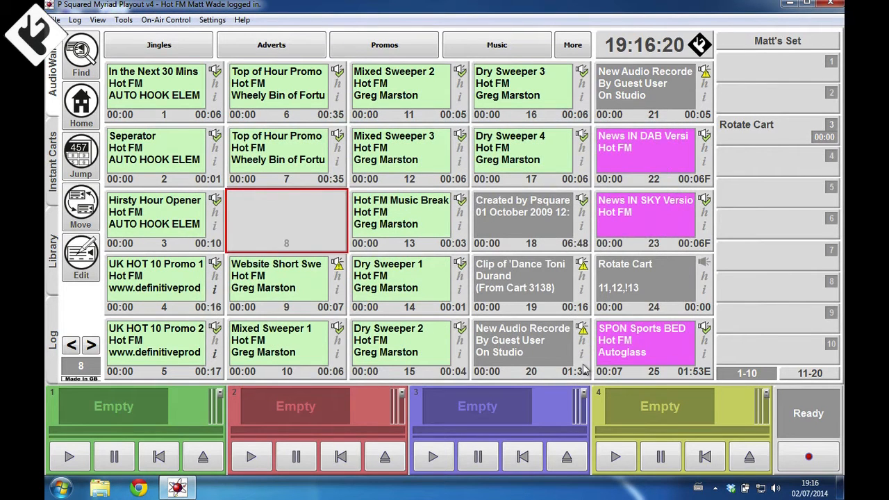
mouse_move(275, 211)
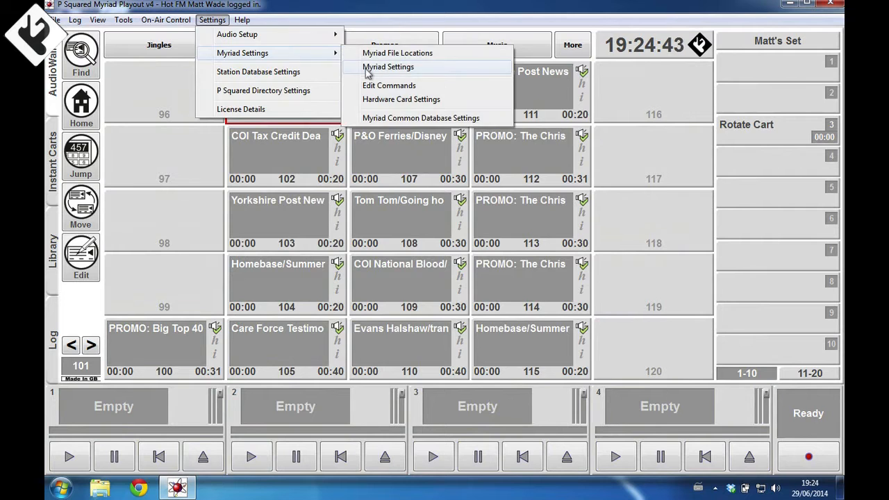
Enable the intelligent interface mixer connection and set the connected mixer to P Squared VRM
left_click(389, 66)
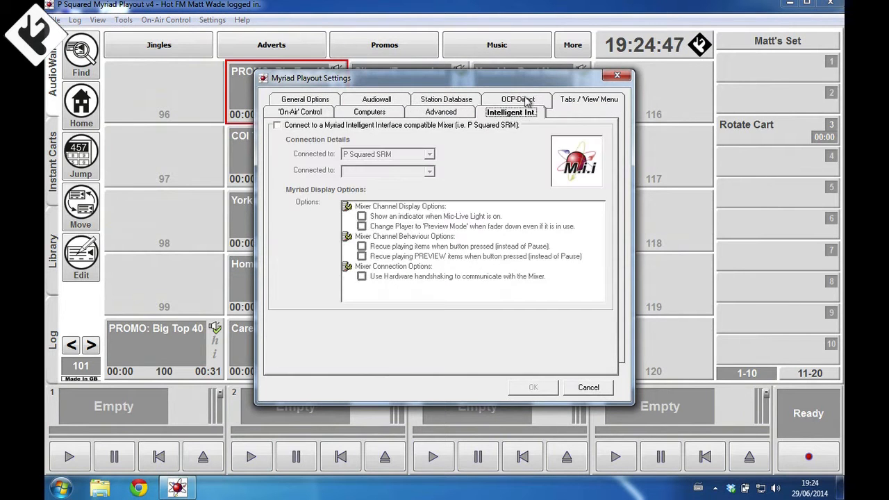
left_click(278, 125)
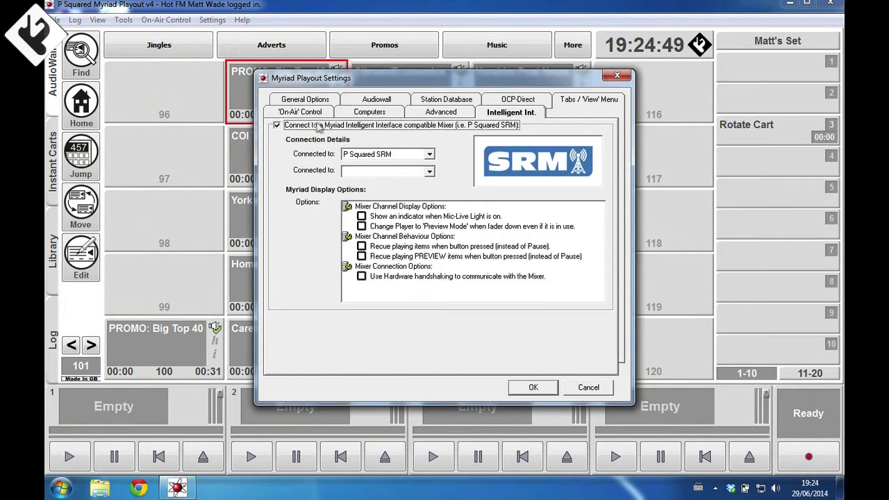
left_click(429, 152)
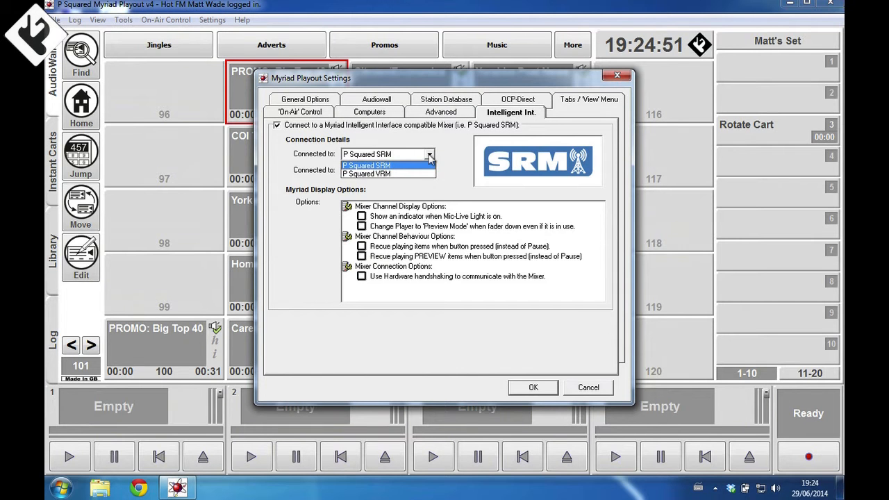
left_click(367, 174)
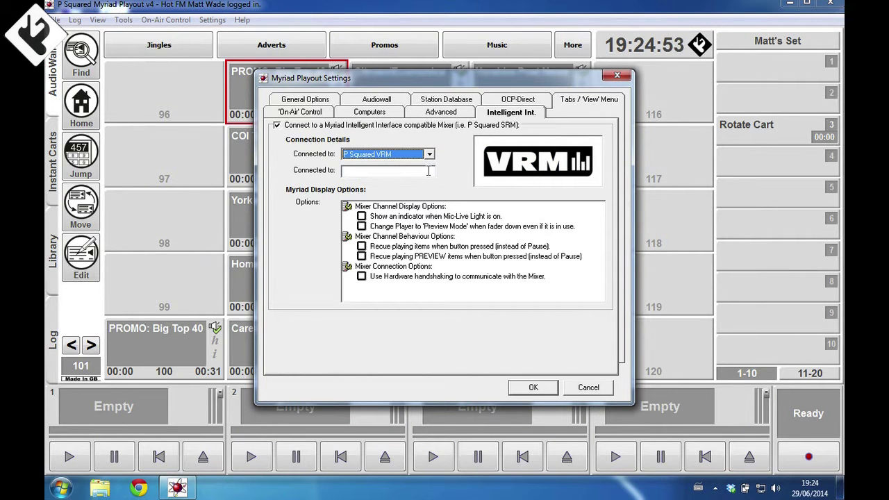
left_click(212, 20)
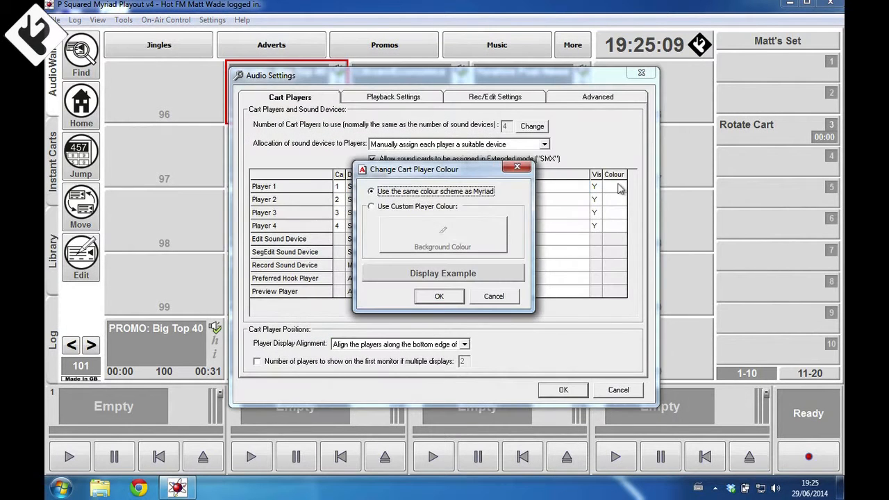
Give cart Player 1 a custom green background colour in Audio Settings
left_click(441, 231)
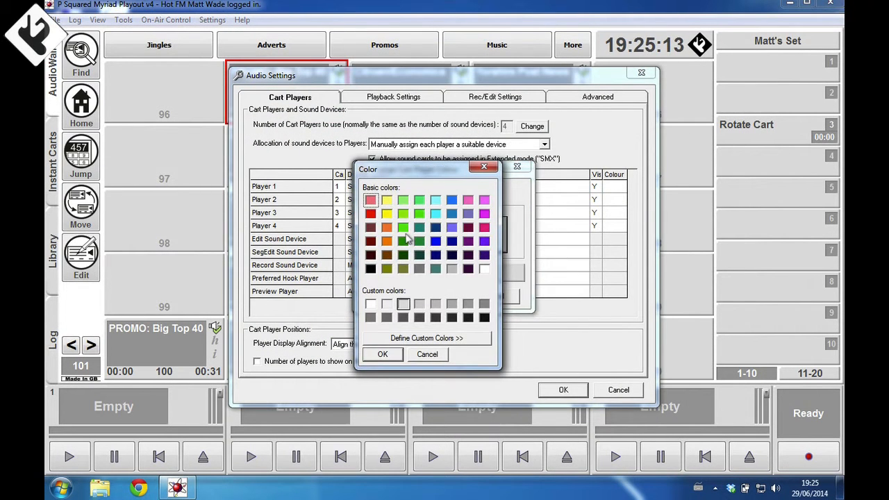
left_click(382, 354)
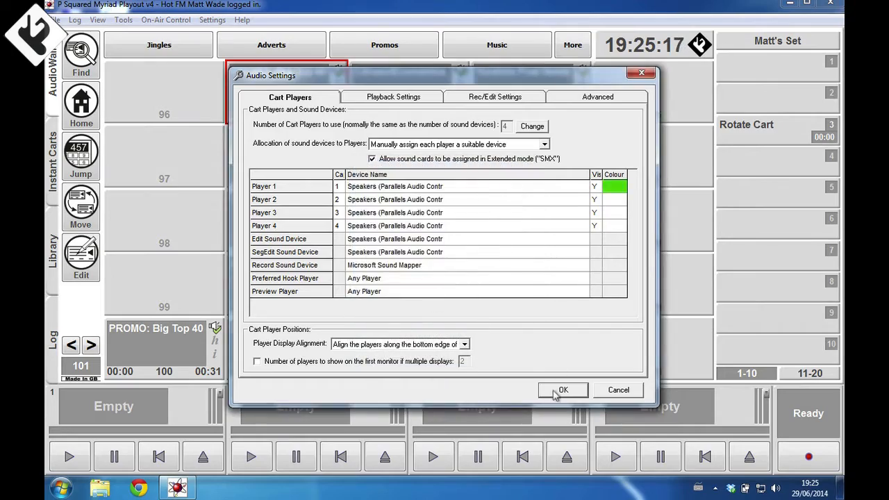
left_click(562, 389)
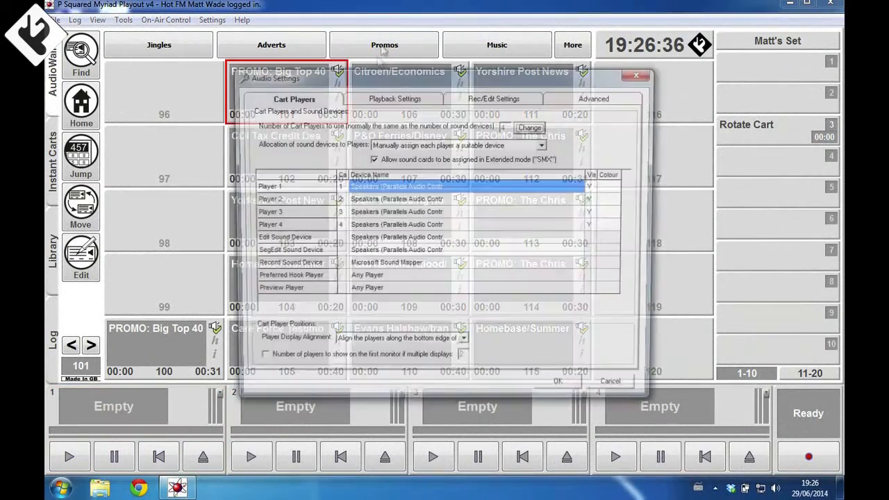
Reset all cart players to the P Squared SRM colours via Advanced and save the audio settings
left_click(595, 97)
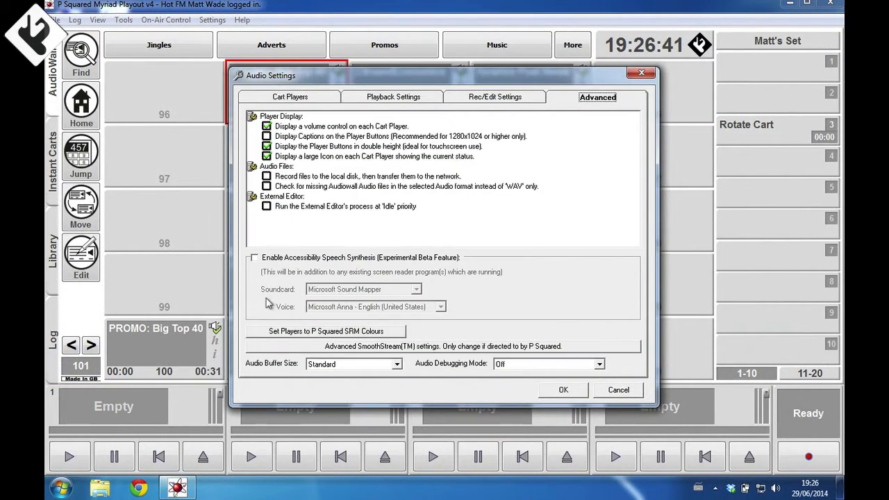
left_click(325, 330)
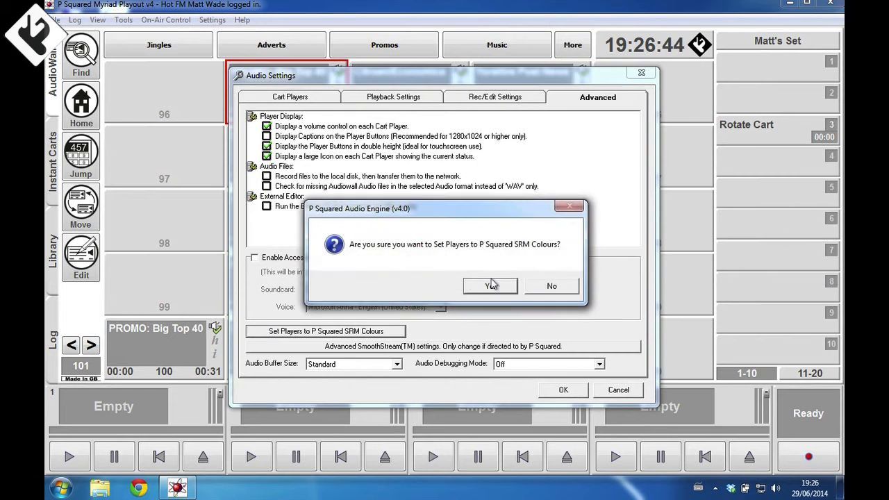
left_click(490, 286)
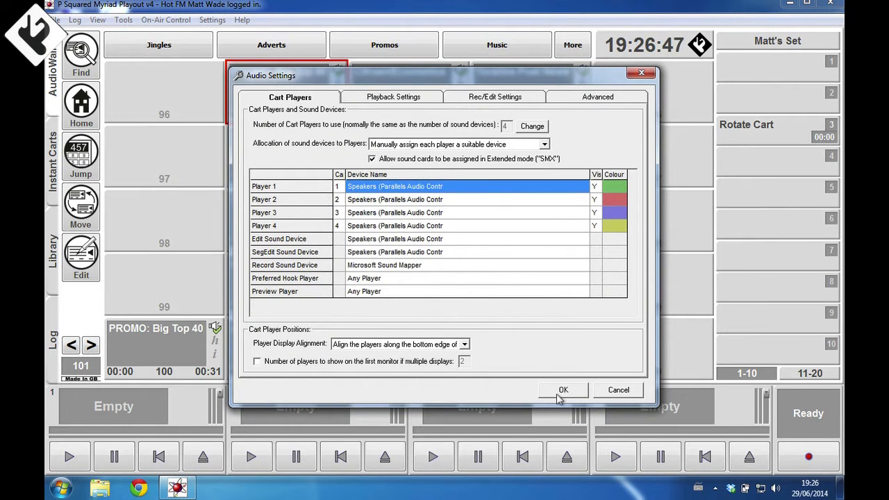
left_click(564, 389)
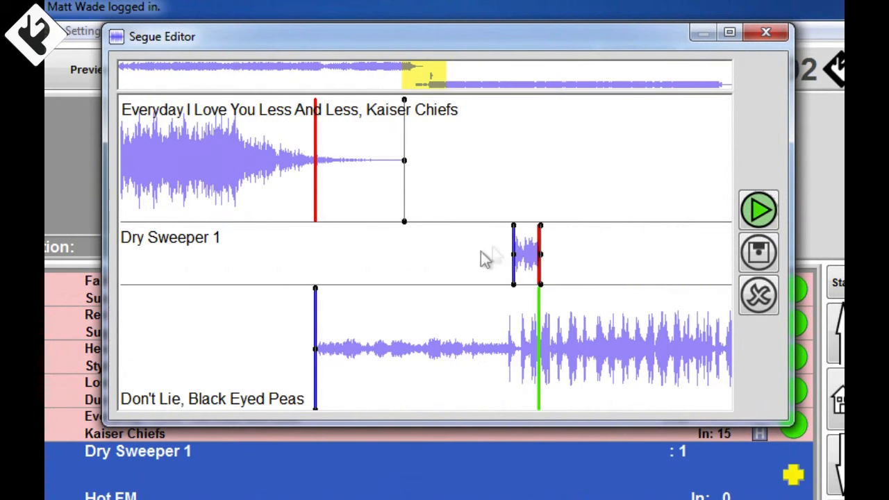
Drag Dry Sweeper 1 earlier to start with Don't Lie over the Kaiser Chiefs ending and preview it
left_click_drag(514, 256, 322, 256)
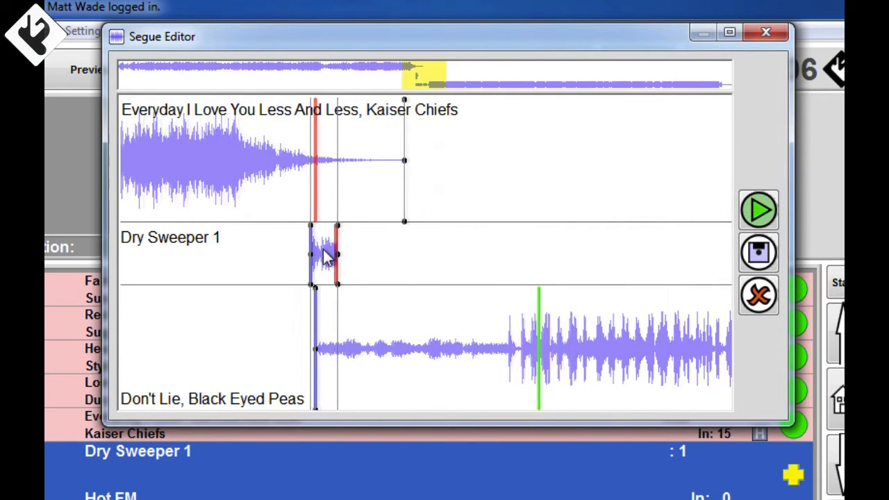
left_click(759, 210)
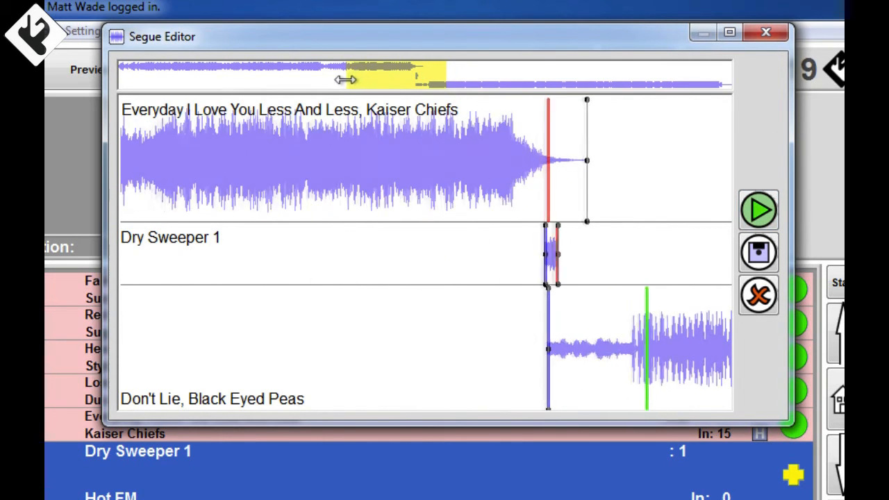
left_click_drag(346, 78, 419, 78)
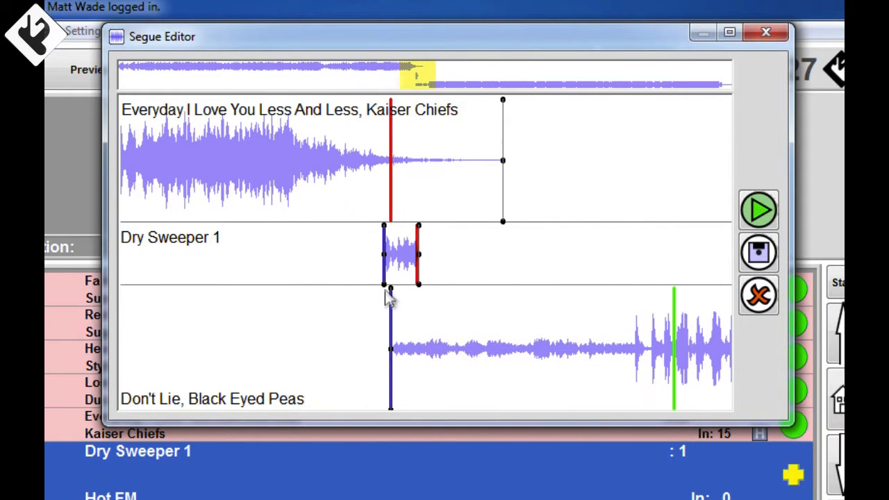
left_click(758, 209)
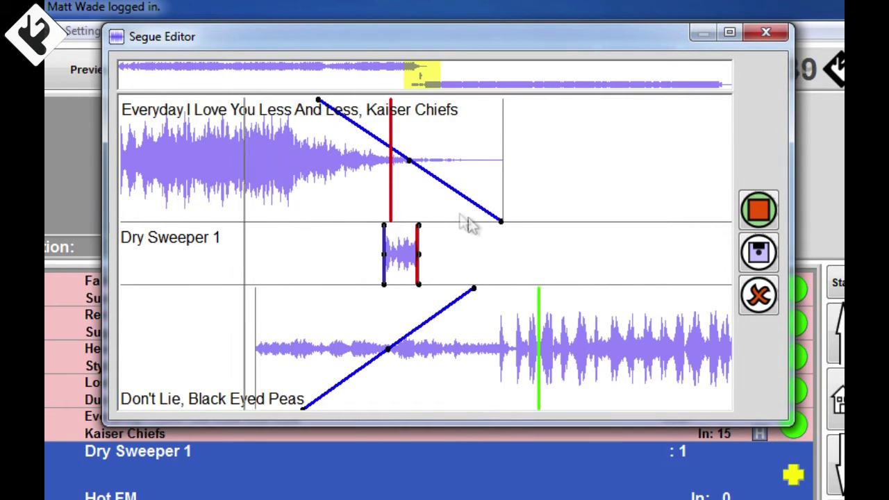
mouse_move(548, 251)
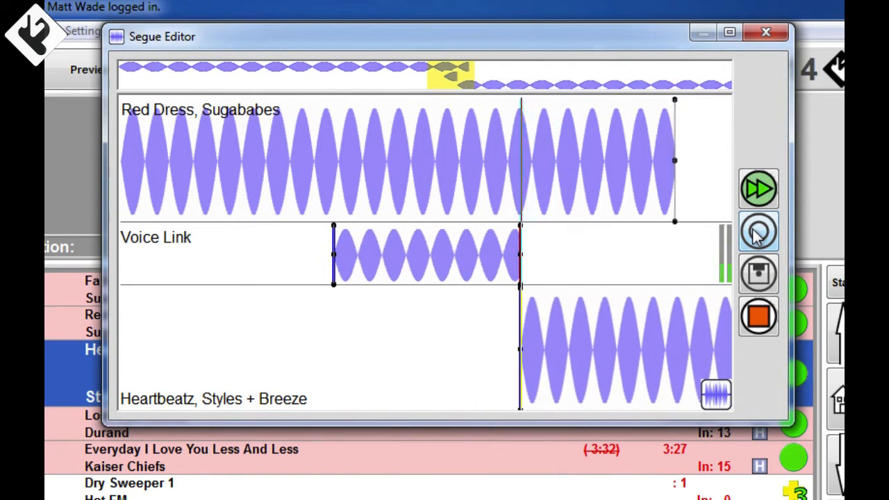
Preview the Red Dress to Heartbeatz segue through the voice link
left_click(758, 231)
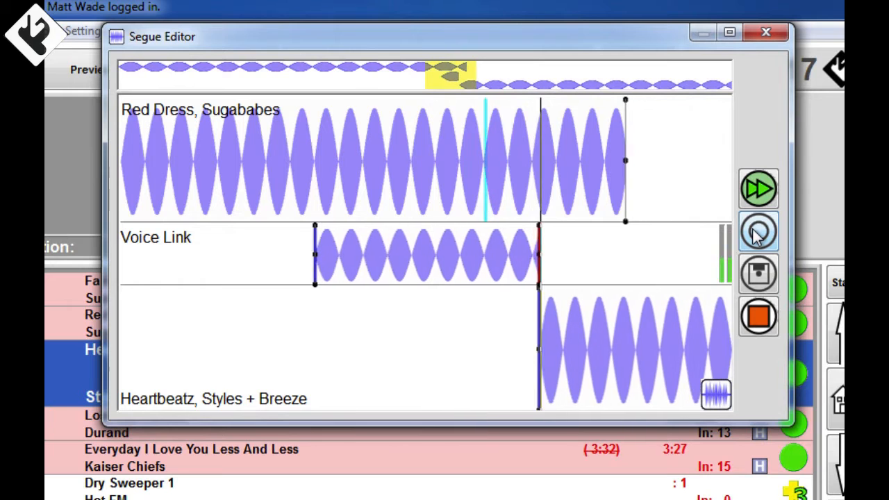